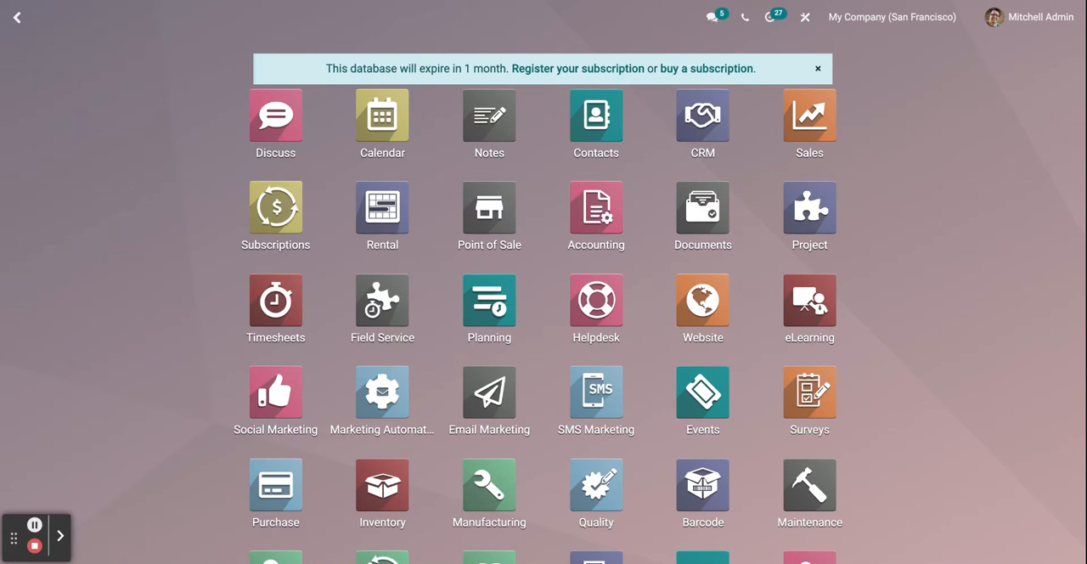
Filter the Odoo home screen with 'emp' so the Employees app is listed
{"action": "type", "text": "e"}
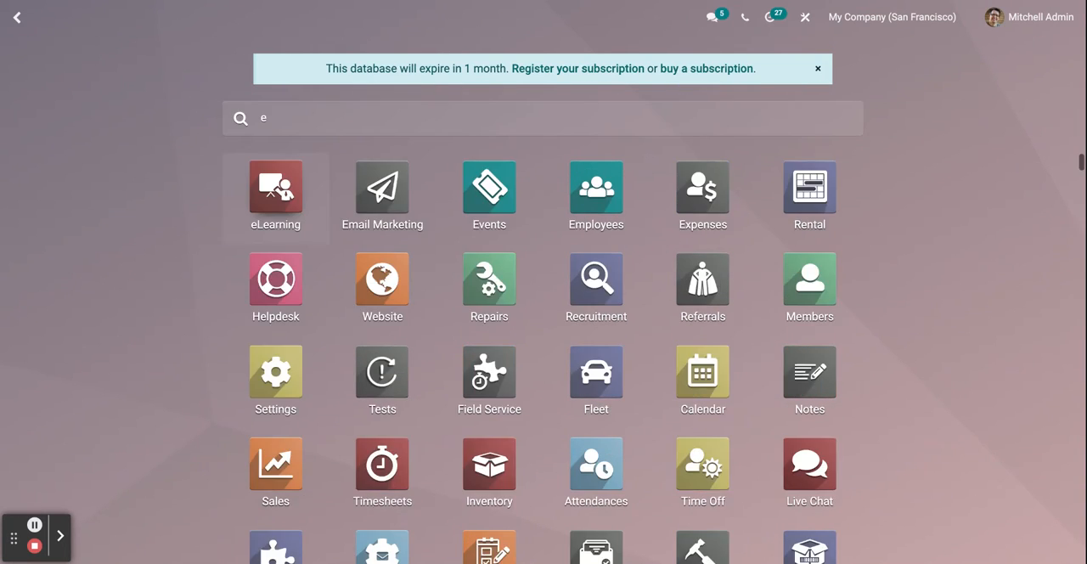
{"action": "type", "text": "mp"}
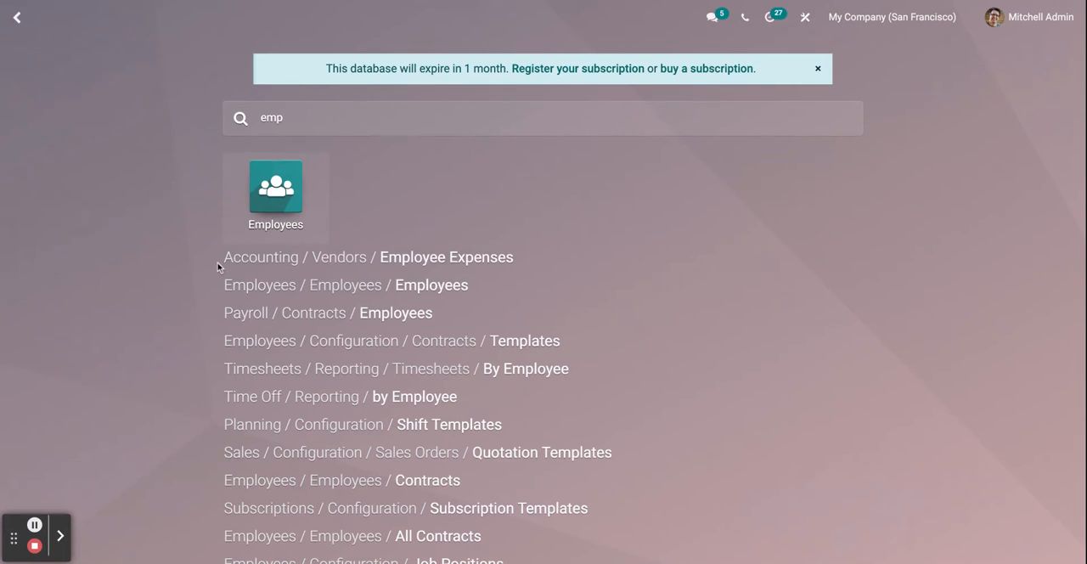
{"action": "mouse_move", "coordinate": [275, 214]}
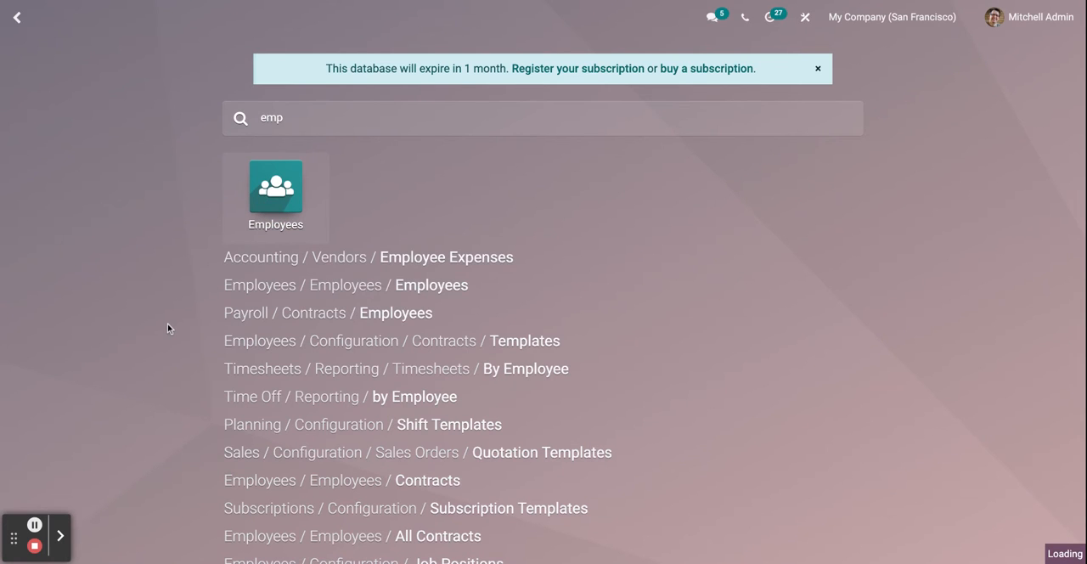
Browse the 22 employee cards in the Employees app and start a new employee record
{"action": "left_click", "coordinate": [275, 196]}
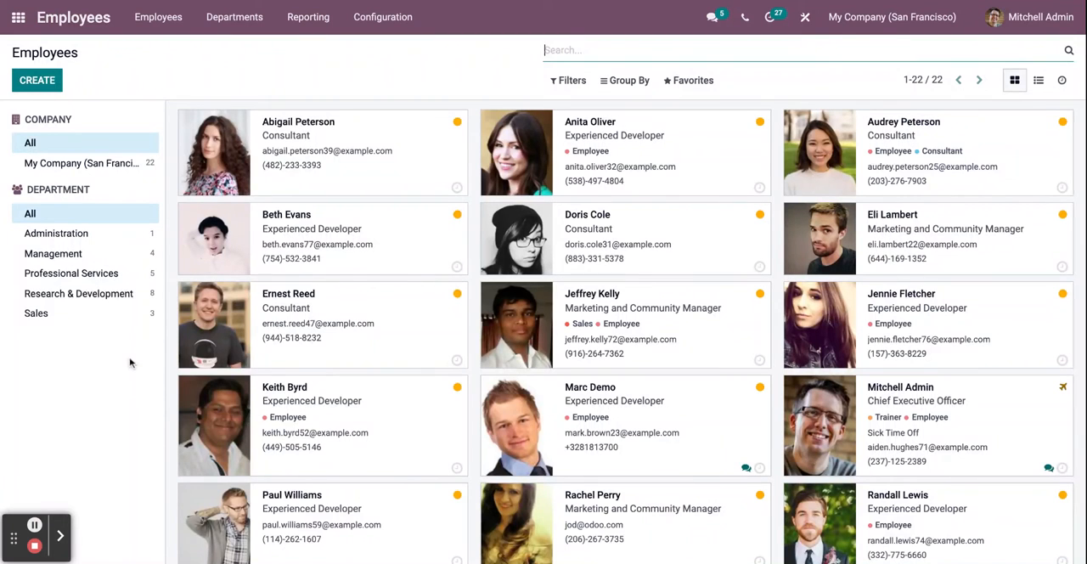
{"action": "scroll", "scroll_direction": "down", "scroll_amount": 3}
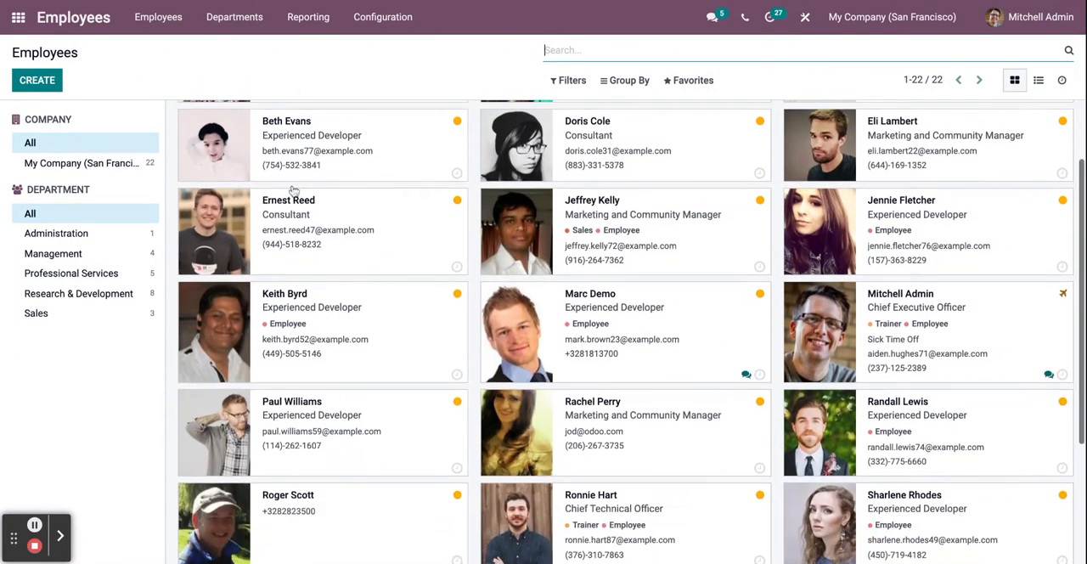
{"action": "scroll", "scroll_direction": "down", "scroll_amount": 3}
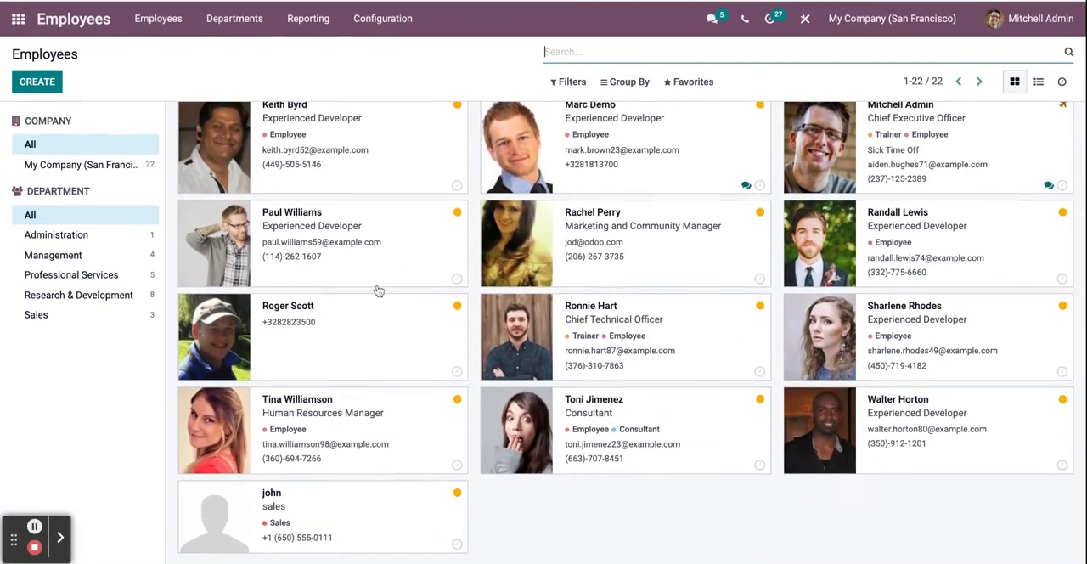
{"action": "scroll", "scroll_direction": "up", "scroll_amount": 3}
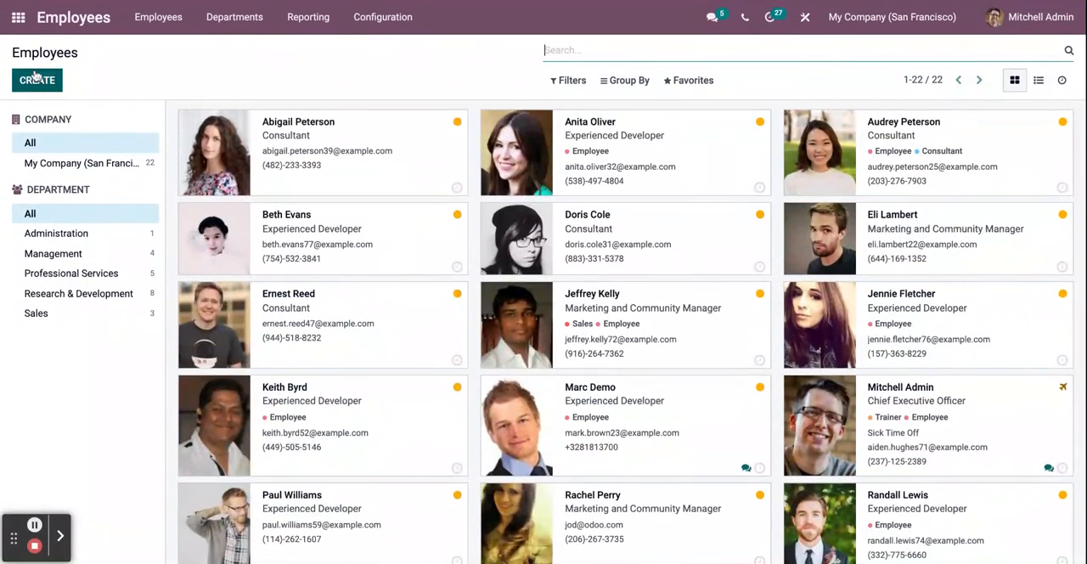
{"action": "left_click", "coordinate": [37, 80]}
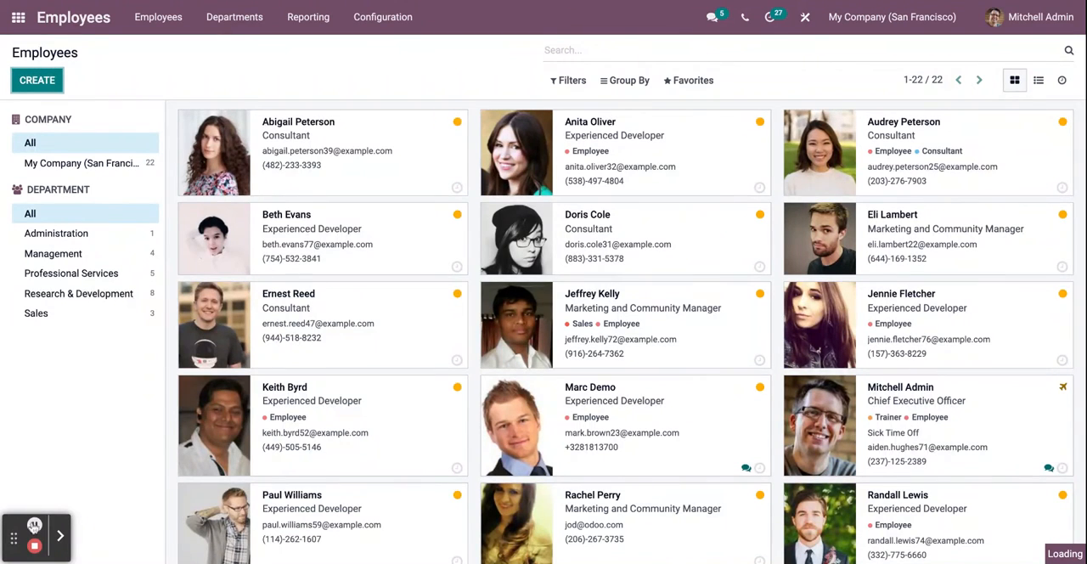
Enter name 'john smith', job position 'sales' and add the Sales tag
{"action": "left_click", "coordinate": [37, 80]}
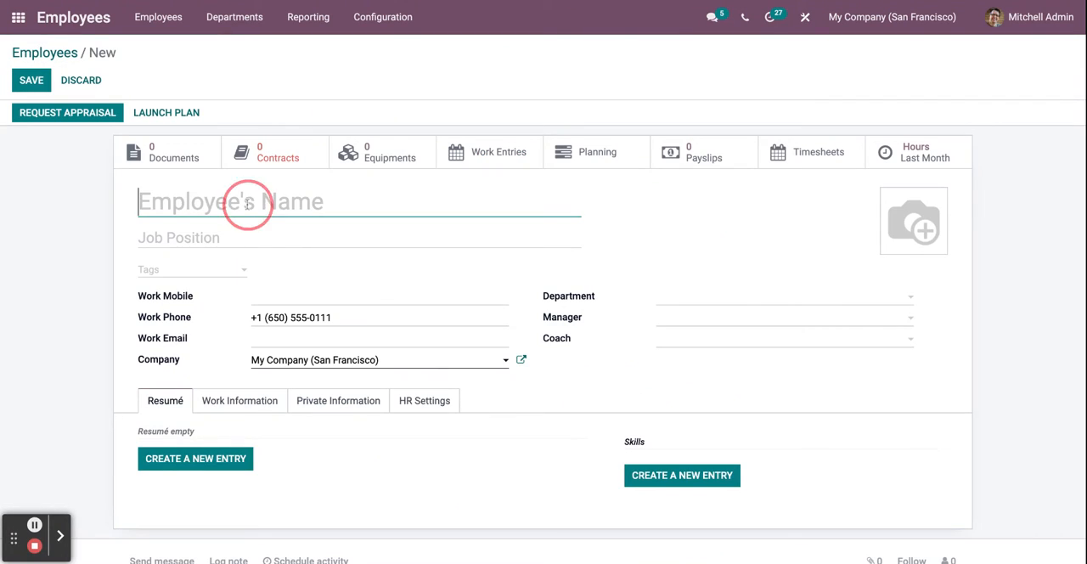
{"action": "type", "text": "john"}
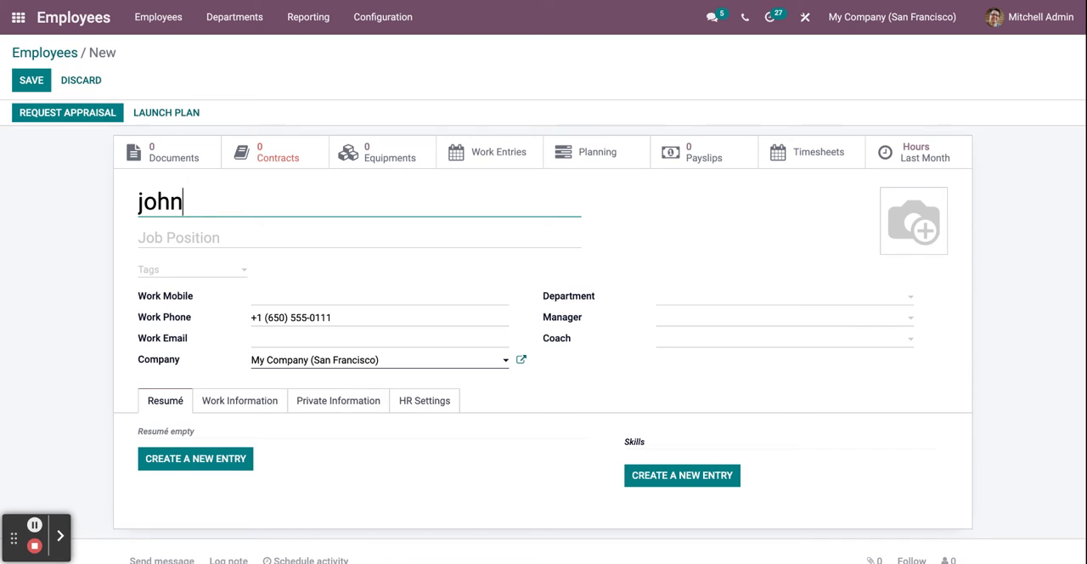
{"action": "type", "text": "smit"}
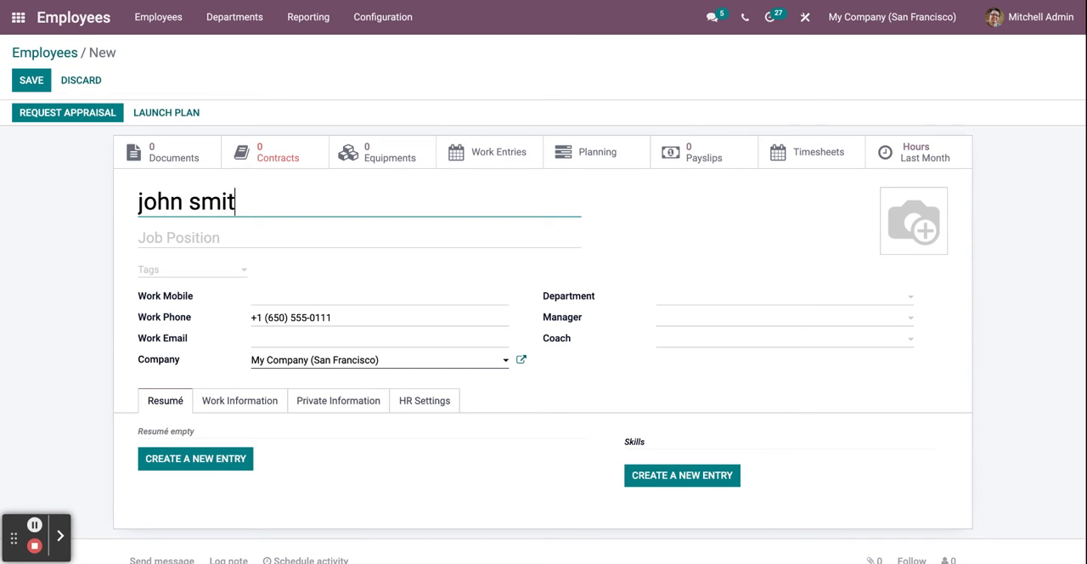
{"action": "type", "text": "h"}
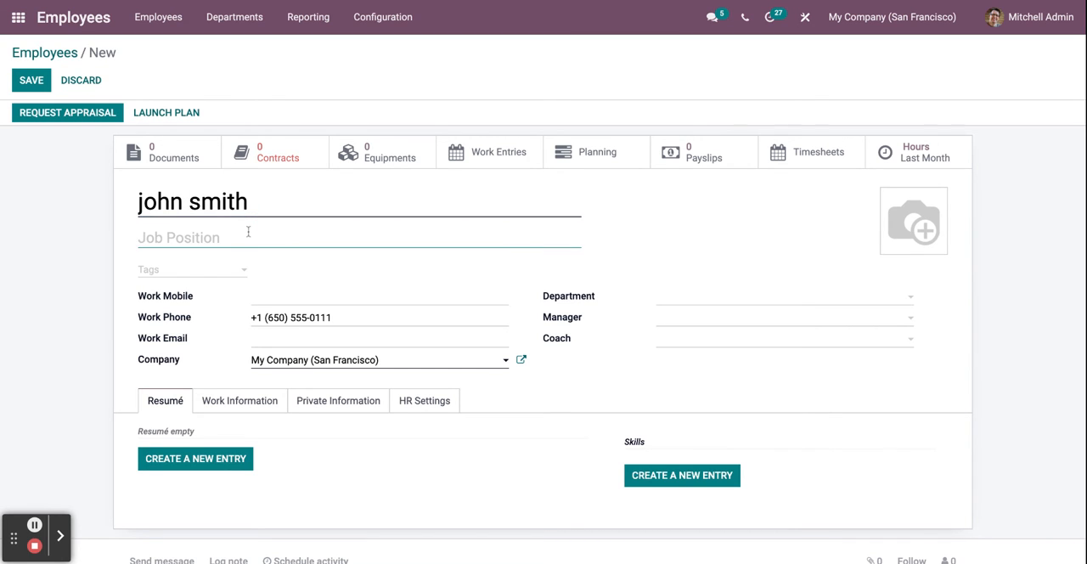
{"action": "type", "text": "sales"}
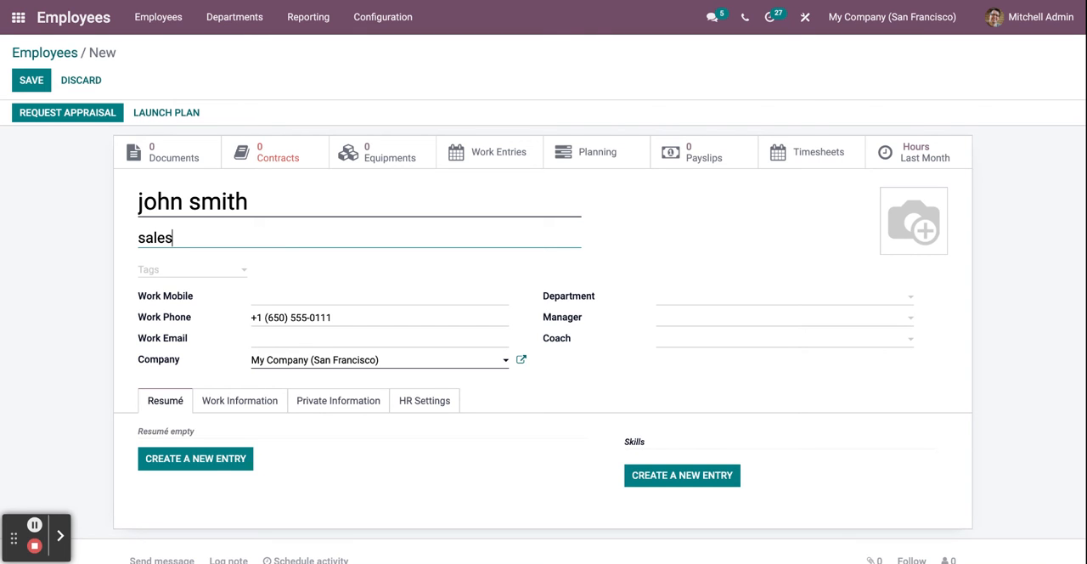
{"action": "left_click", "coordinate": [190, 268]}
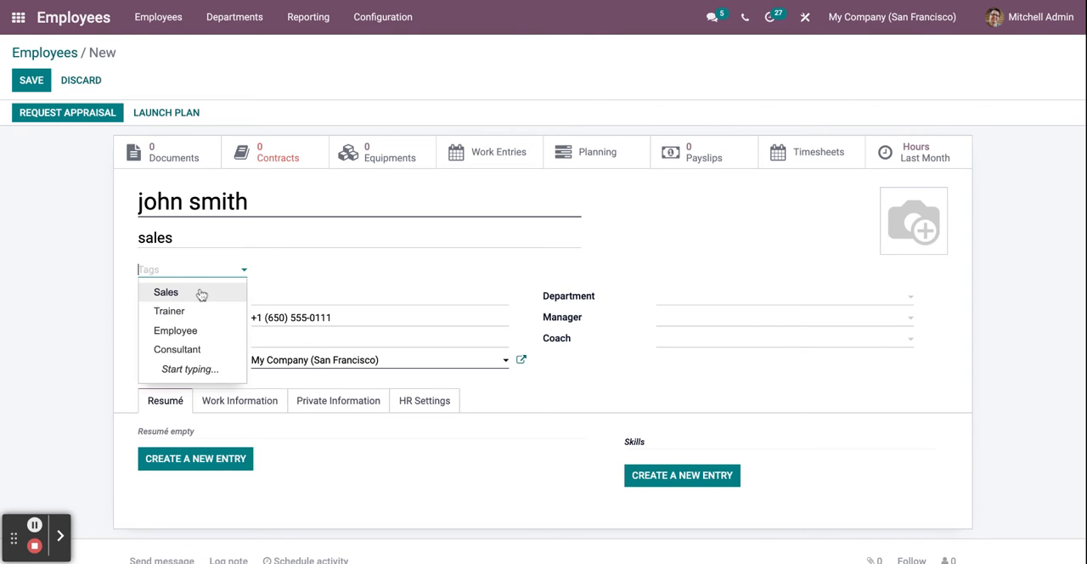
{"action": "left_click", "coordinate": [164, 293]}
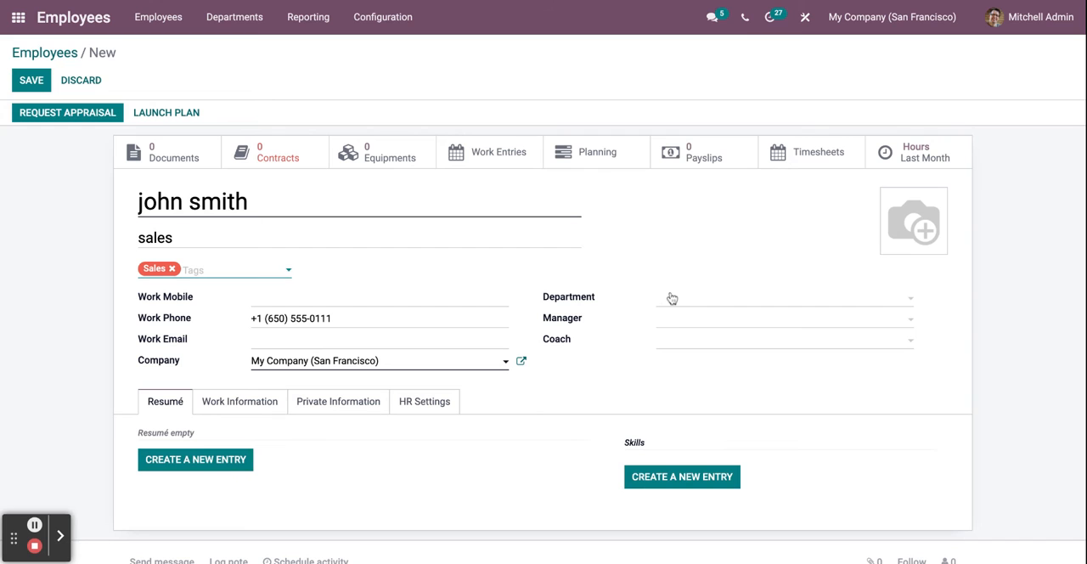
{"action": "type", "text": "Management"}
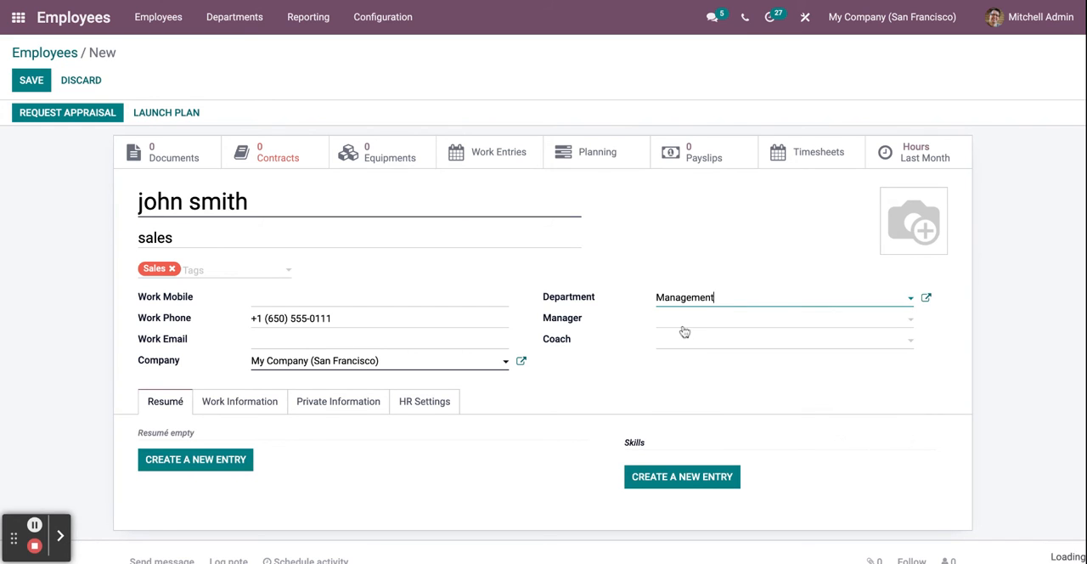
{"action": "left_click", "coordinate": [781, 318]}
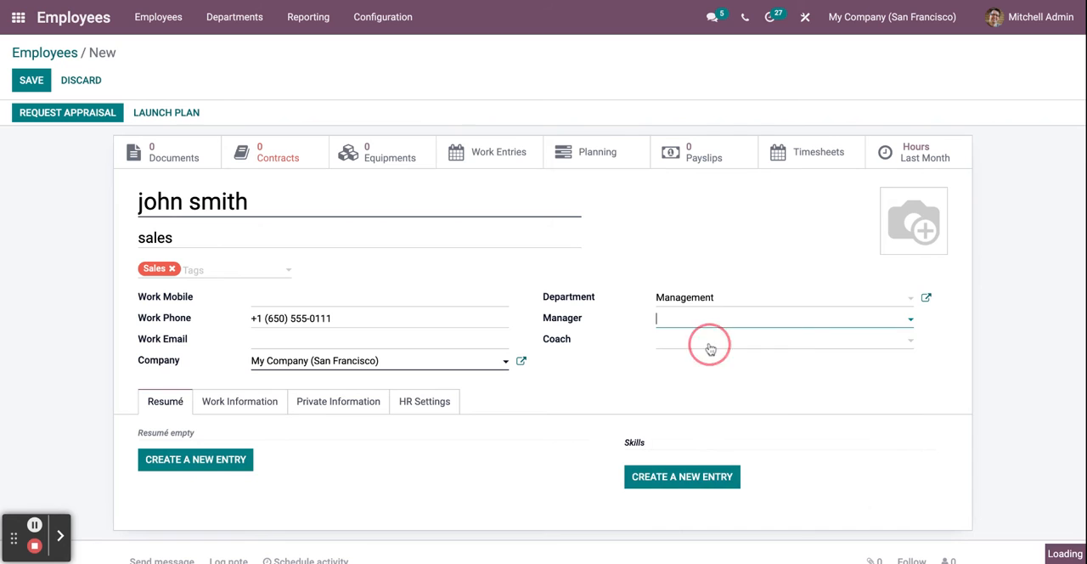
{"action": "left_click", "coordinate": [781, 340]}
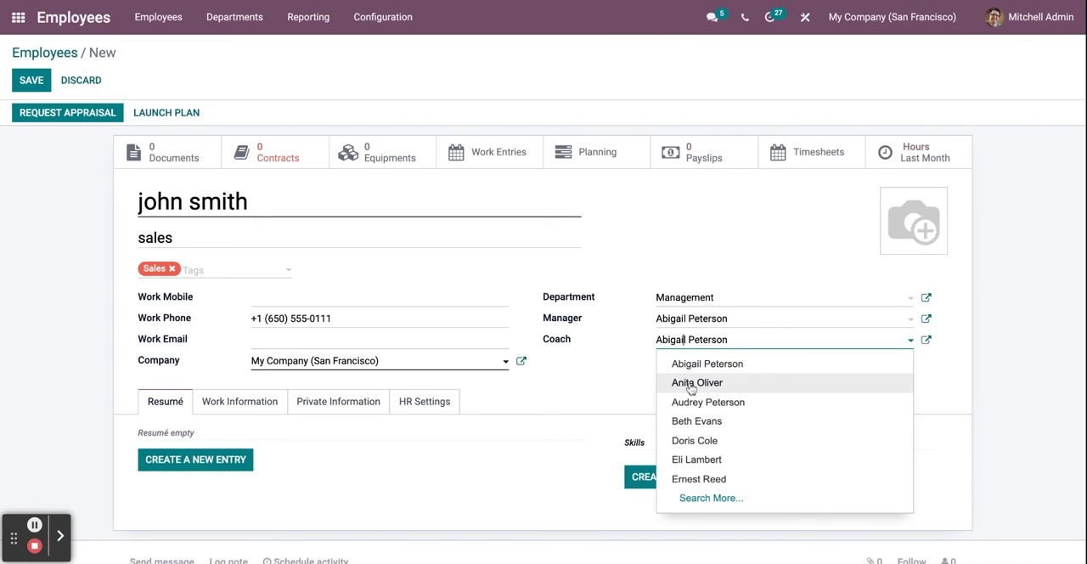
{"action": "mouse_move", "coordinate": [697, 421]}
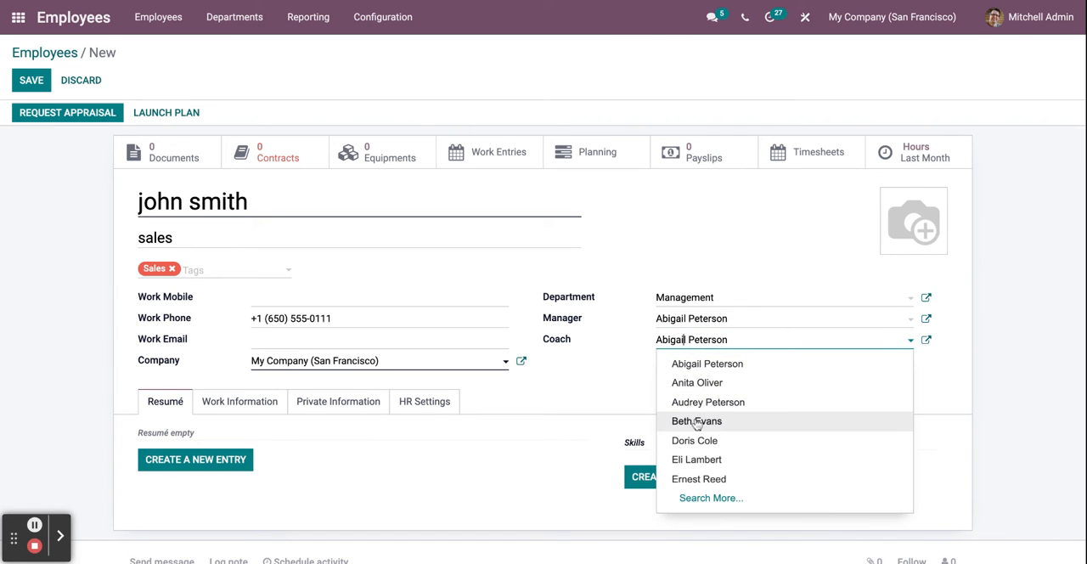
{"action": "left_click", "coordinate": [696, 421]}
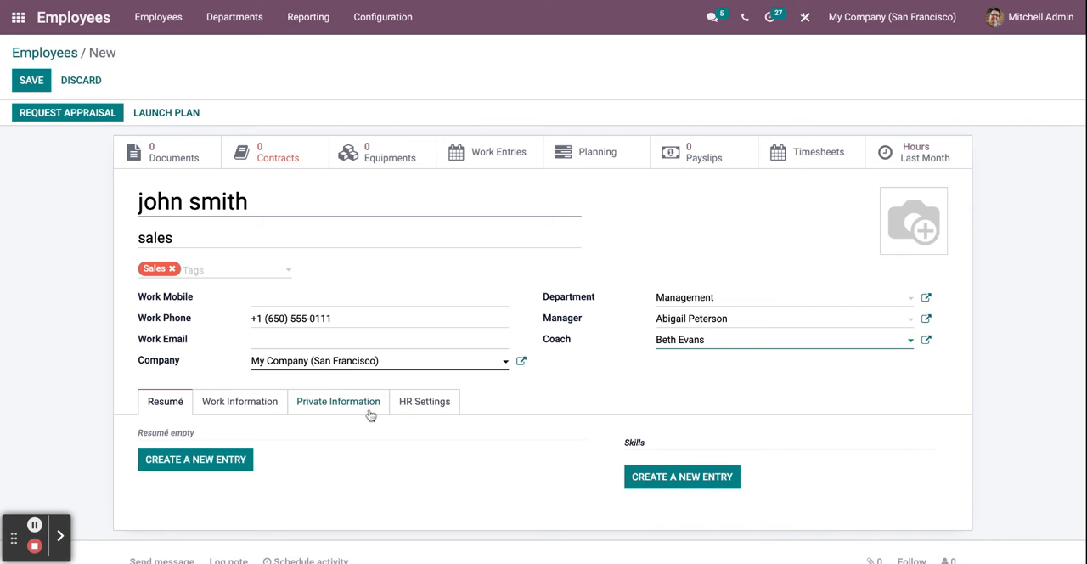
{"action": "mouse_move", "coordinate": [239, 401]}
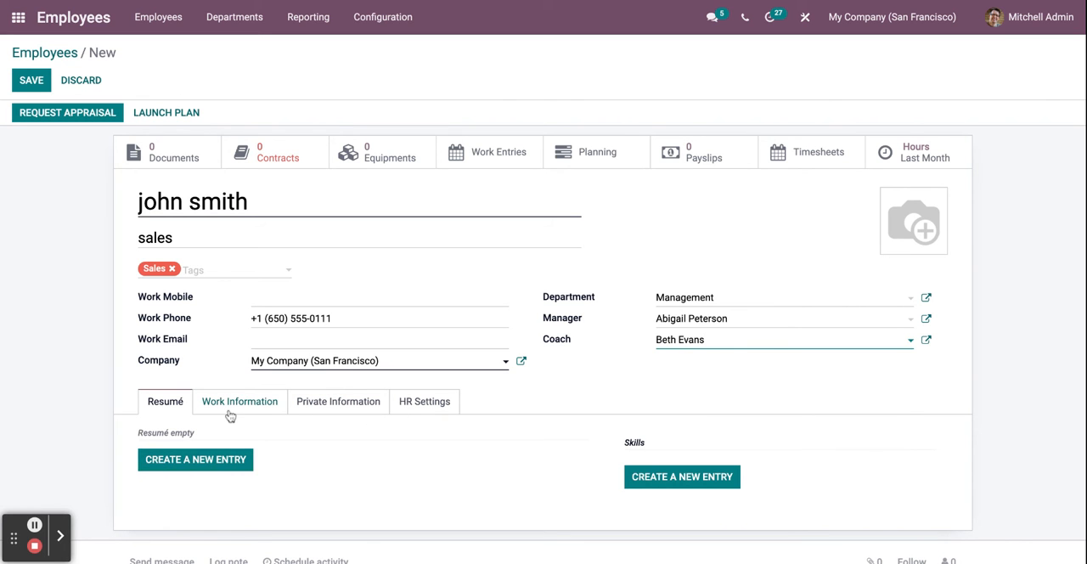
Set work location Building 1, Second Floor with Marc Demo as time off and timesheet approver
{"action": "left_click", "coordinate": [240, 401]}
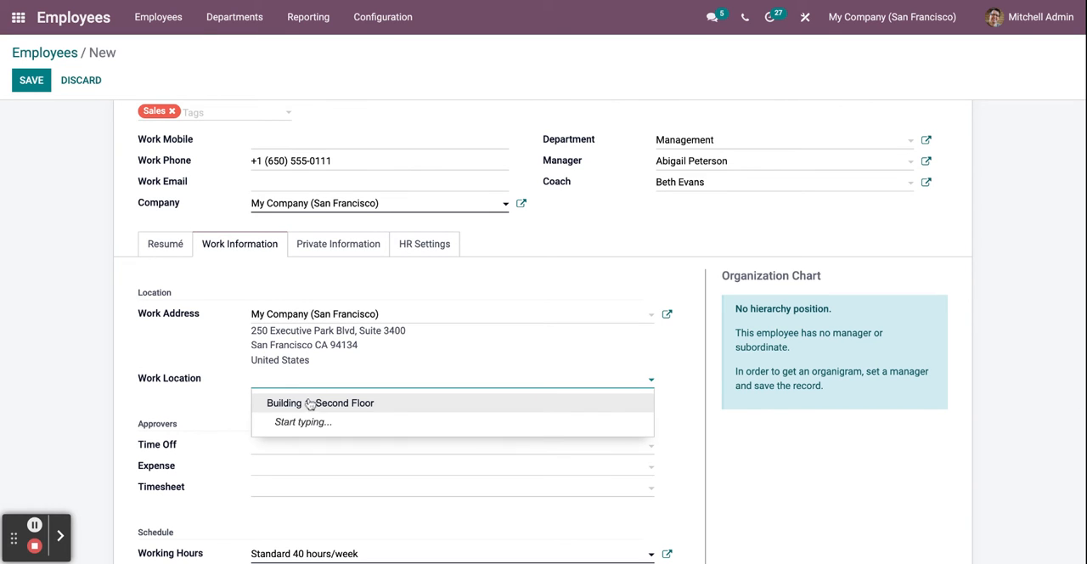
{"action": "left_click", "coordinate": [319, 403]}
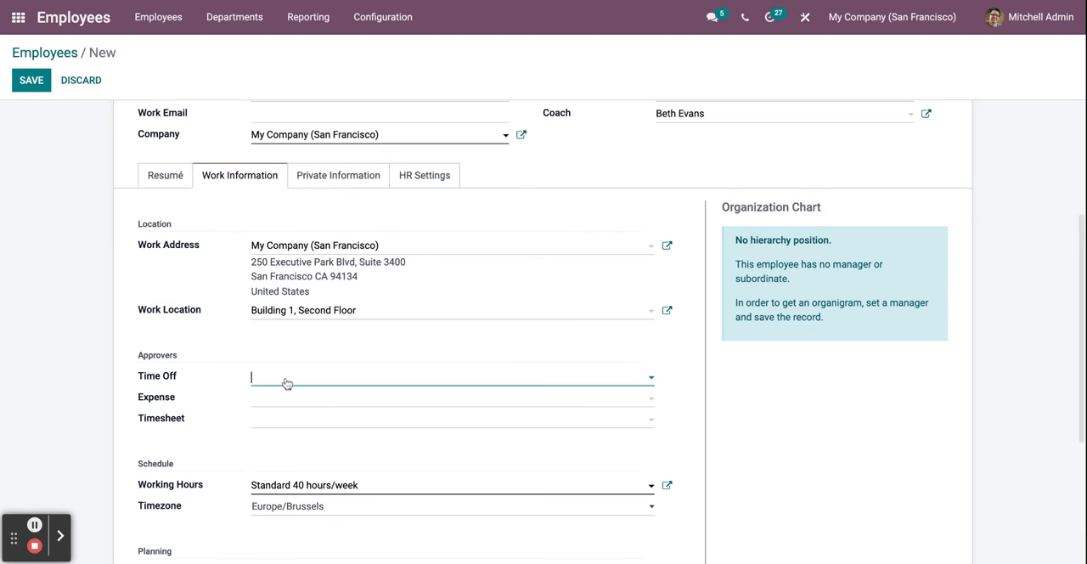
{"action": "left_click", "coordinate": [452, 377]}
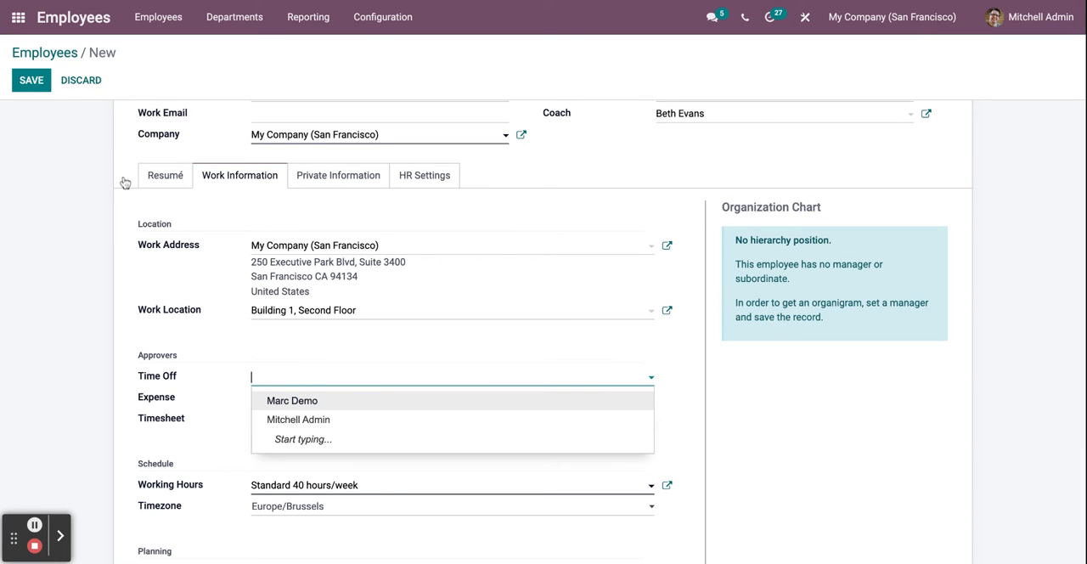
{"action": "left_click", "coordinate": [292, 400]}
{"action": "type", "text": "Mitchell Admin"}
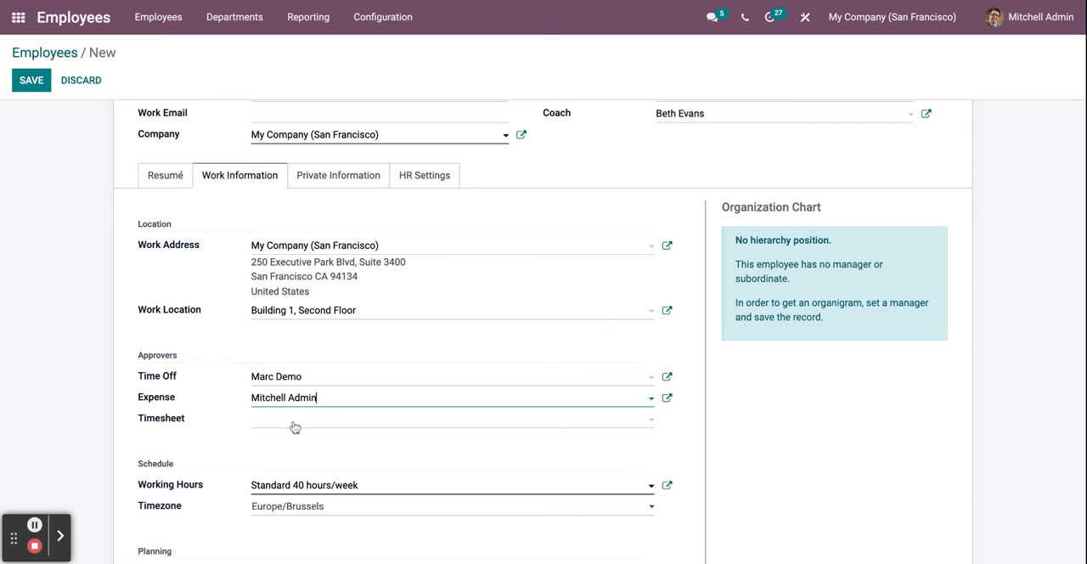
{"action": "left_click", "coordinate": [450, 418]}
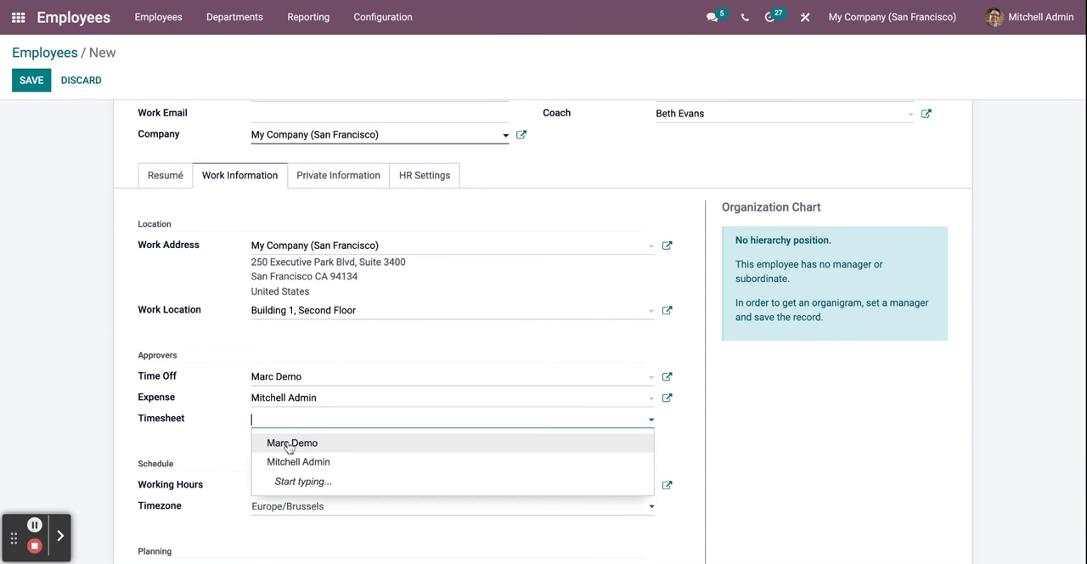
{"action": "left_click", "coordinate": [292, 442]}
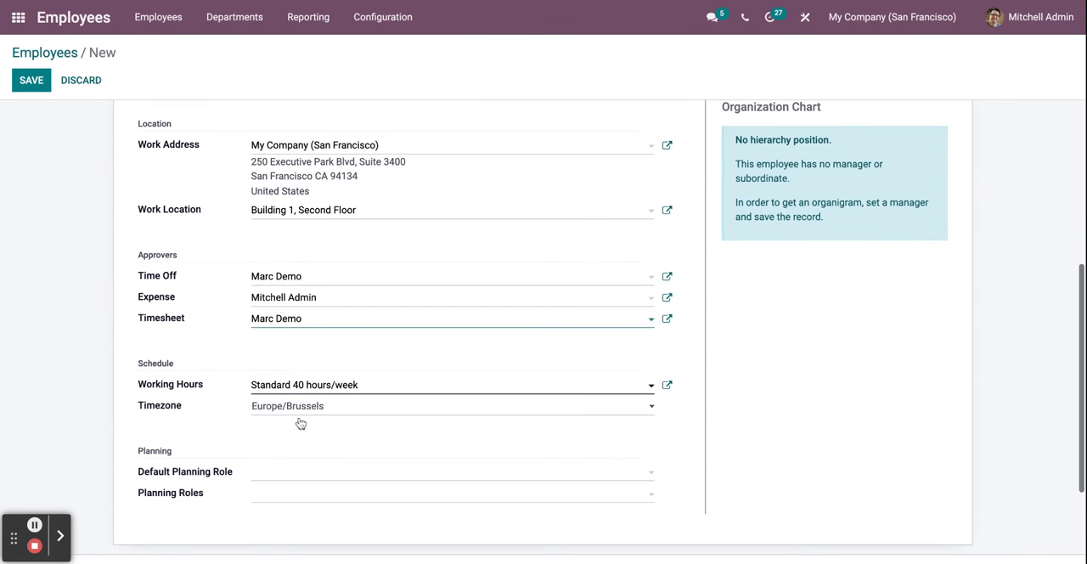
{"action": "scroll", "scroll_direction": "up", "scroll_amount": 3}
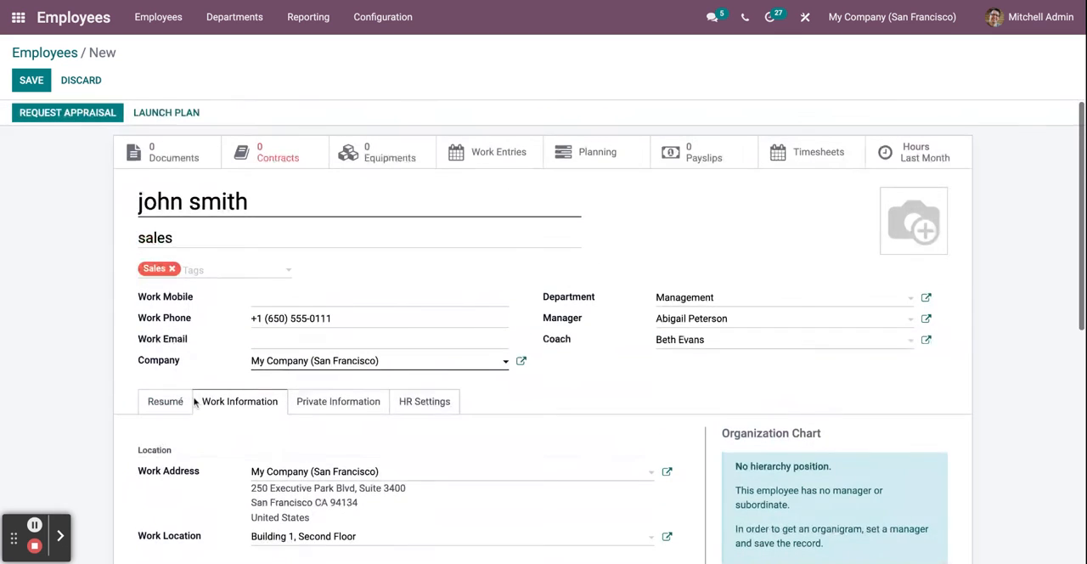
Set the private address to Azure Interior, Brandon Freeman and review the private details
{"action": "left_click", "coordinate": [338, 401]}
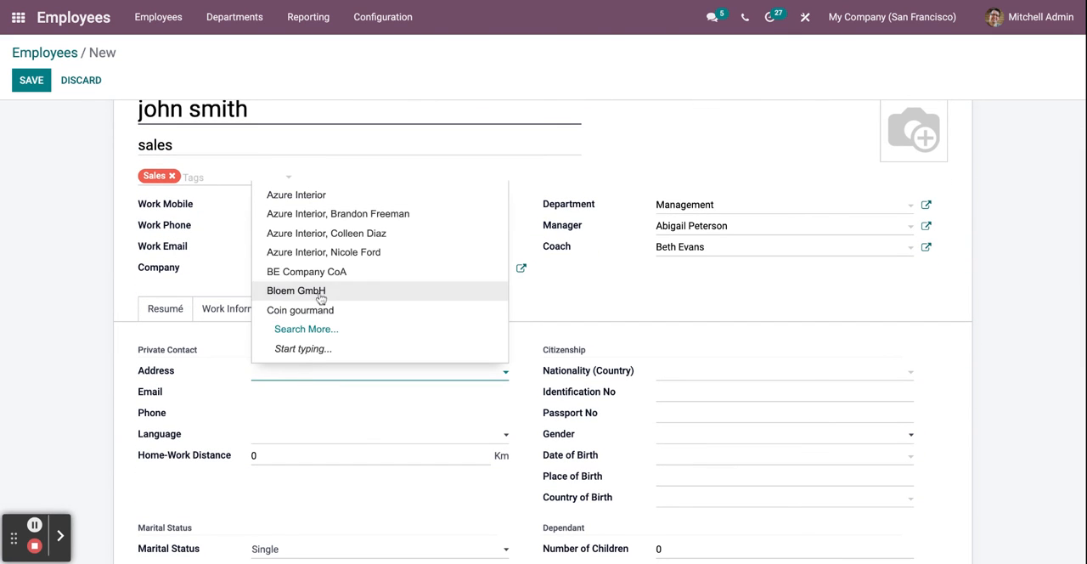
{"action": "left_click", "coordinate": [336, 214]}
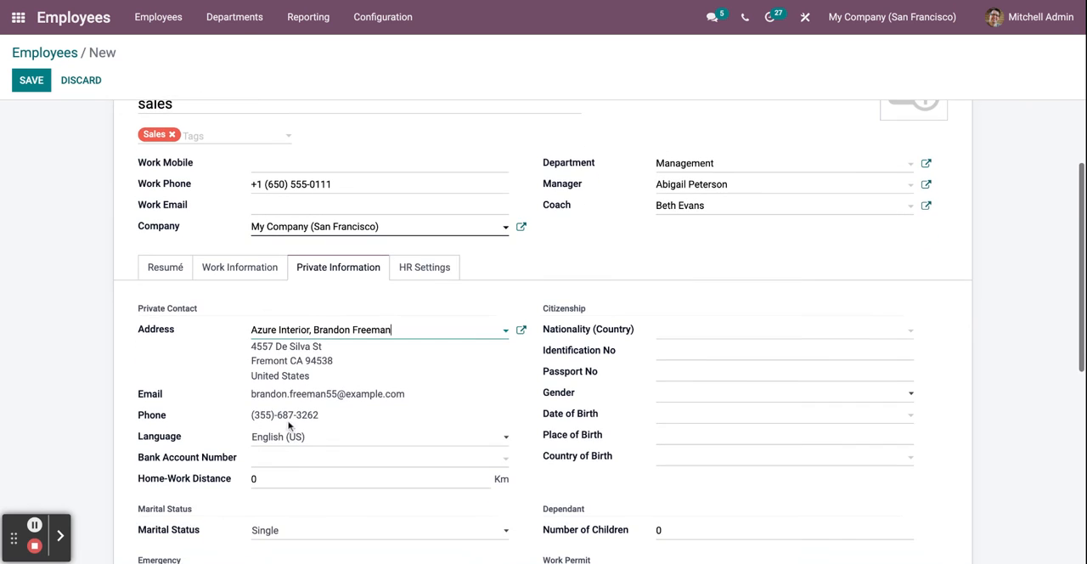
{"action": "scroll", "scroll_direction": "down", "scroll_amount": 3}
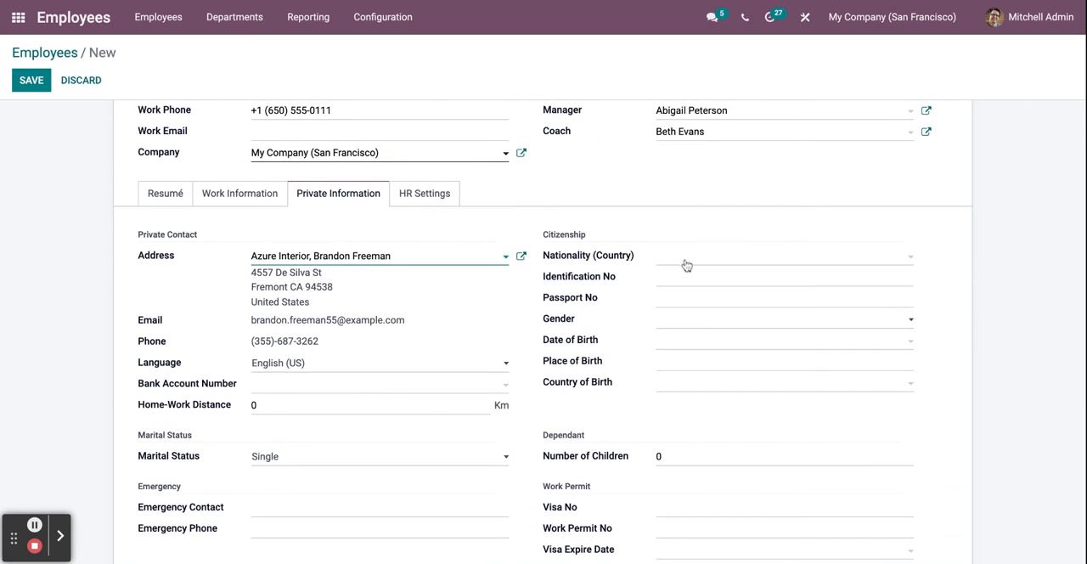
{"action": "scroll", "scroll_direction": "down", "scroll_amount": 3}
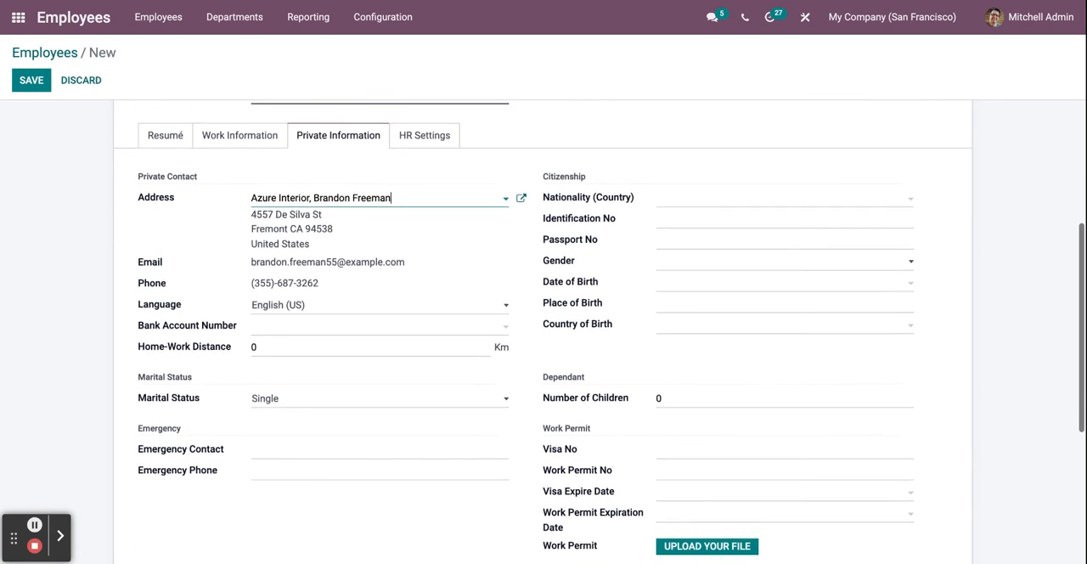
{"action": "scroll", "scroll_direction": "up", "scroll_amount": 3}
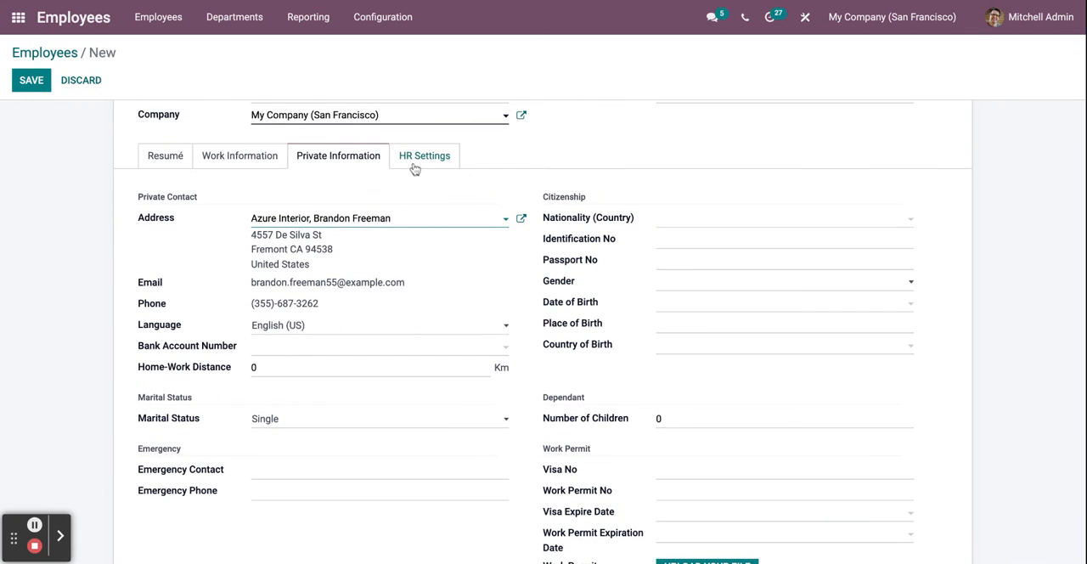
Review the HR Settings showing employee type Employee and focus the PIN Code field
{"action": "left_click", "coordinate": [424, 156]}
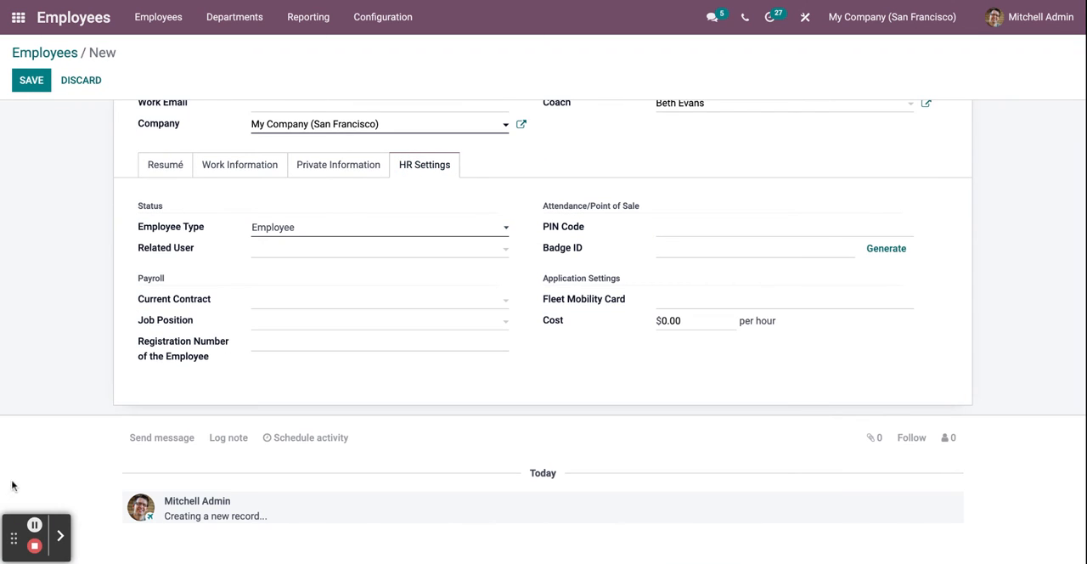
{"action": "mouse_move", "coordinate": [422, 176]}
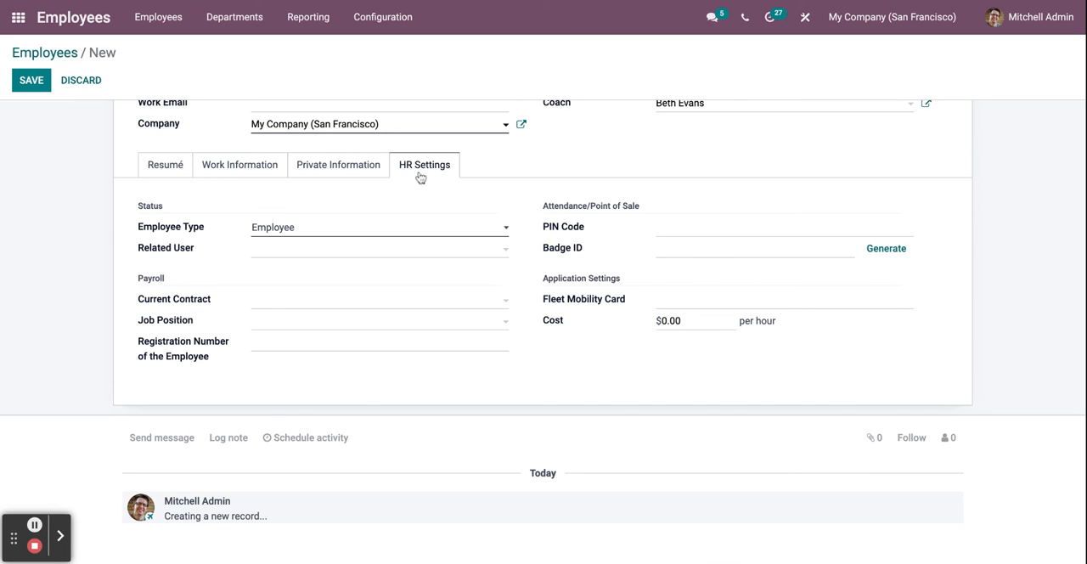
{"action": "mouse_move", "coordinate": [581, 250]}
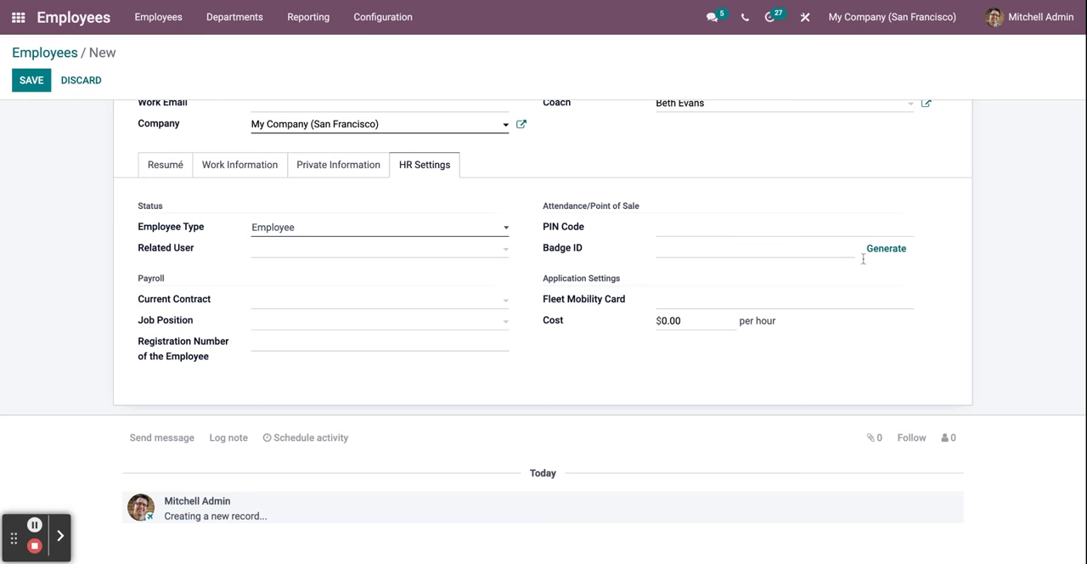
{"action": "mouse_move", "coordinate": [33, 526]}
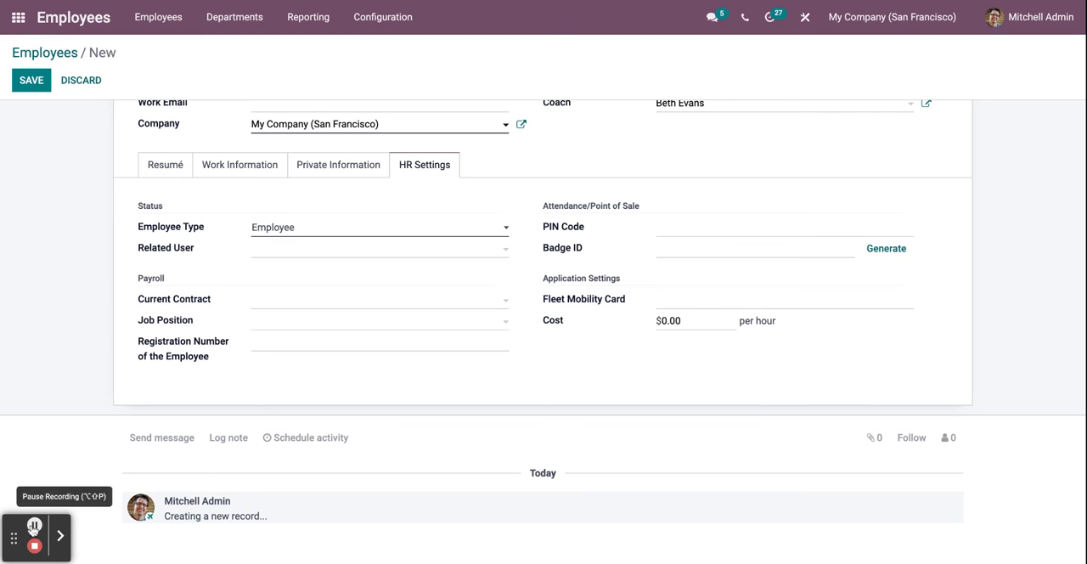
{"action": "left_click", "coordinate": [673, 228]}
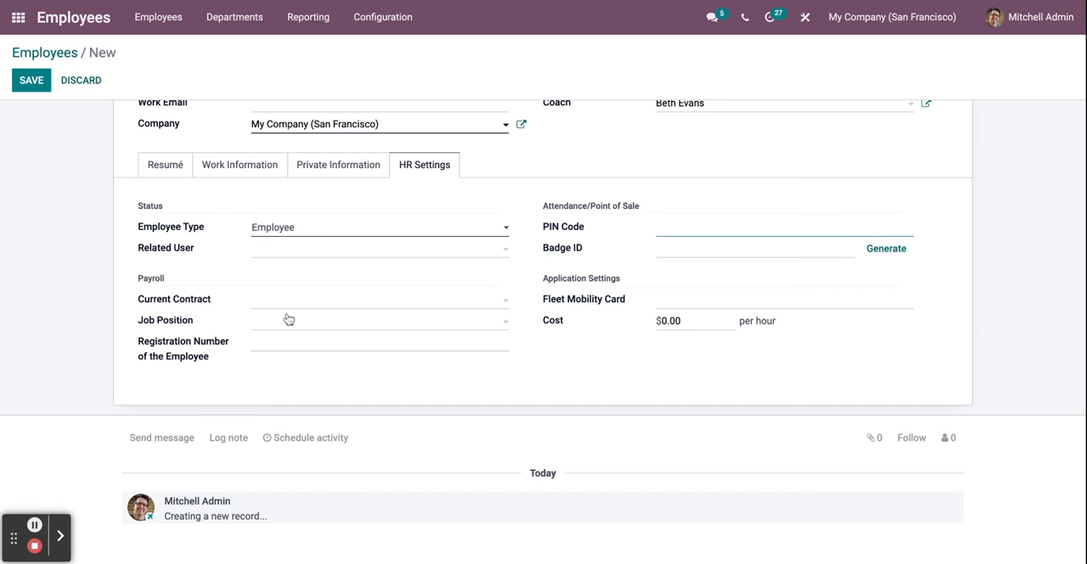
{"action": "scroll", "scroll_direction": "up", "scroll_amount": 3}
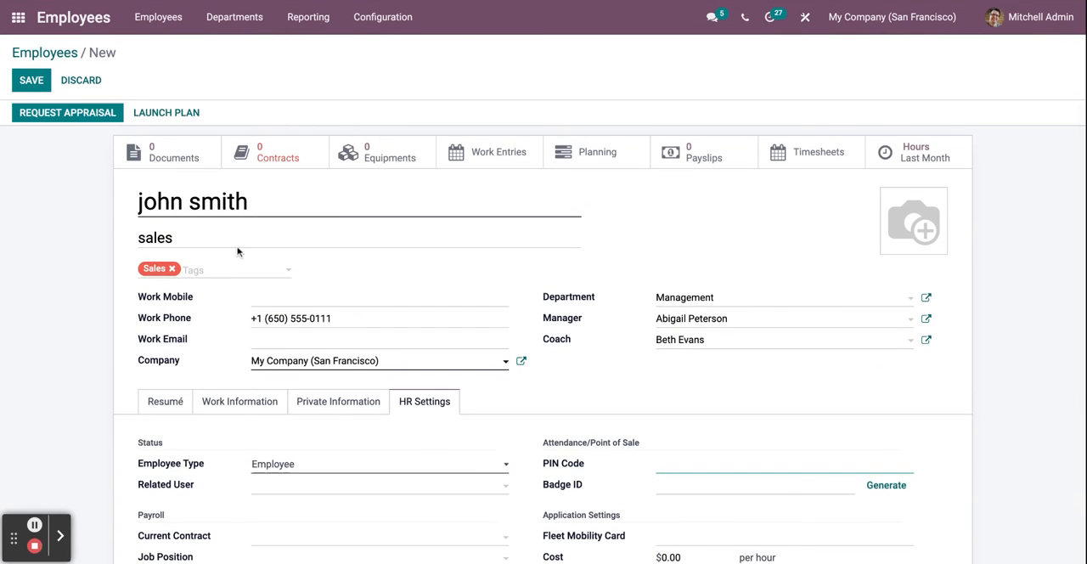
{"action": "mouse_move", "coordinate": [914, 221]}
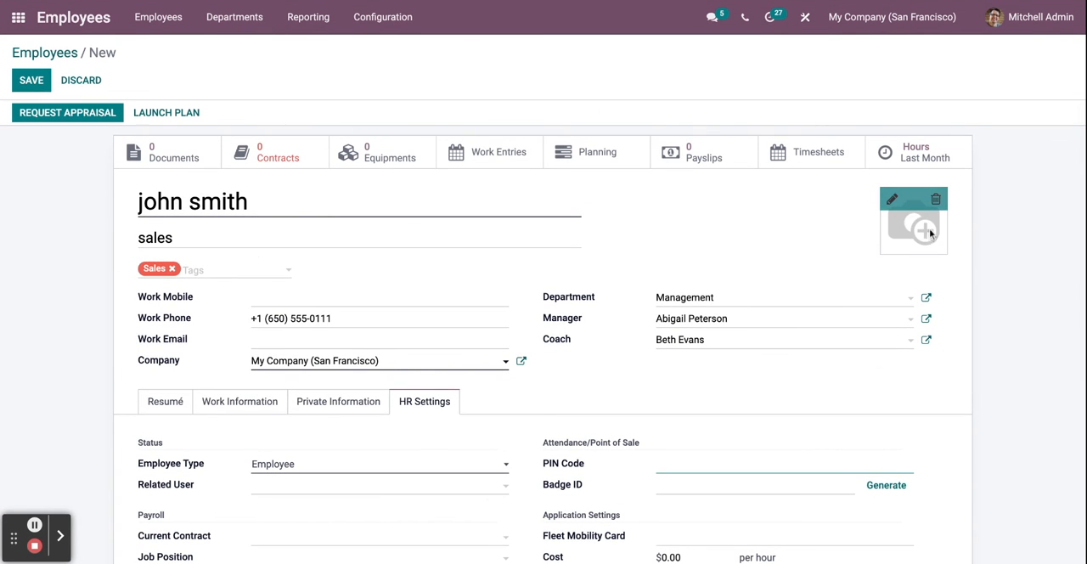
{"action": "mouse_move", "coordinate": [250, 238]}
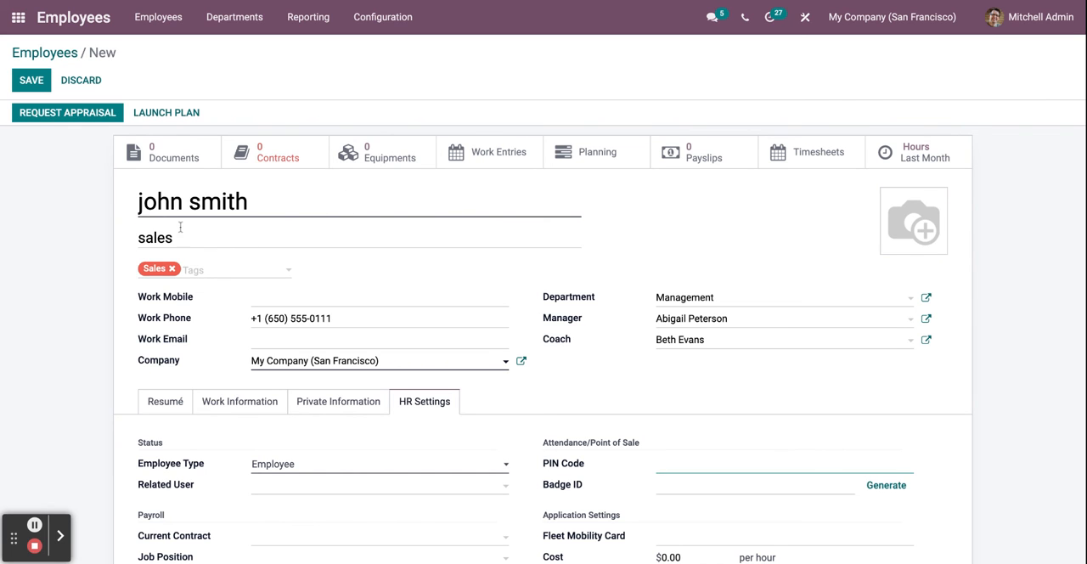
Save the john smith record and return to the Employees directory of 23 employees
{"action": "left_click", "coordinate": [31, 80]}
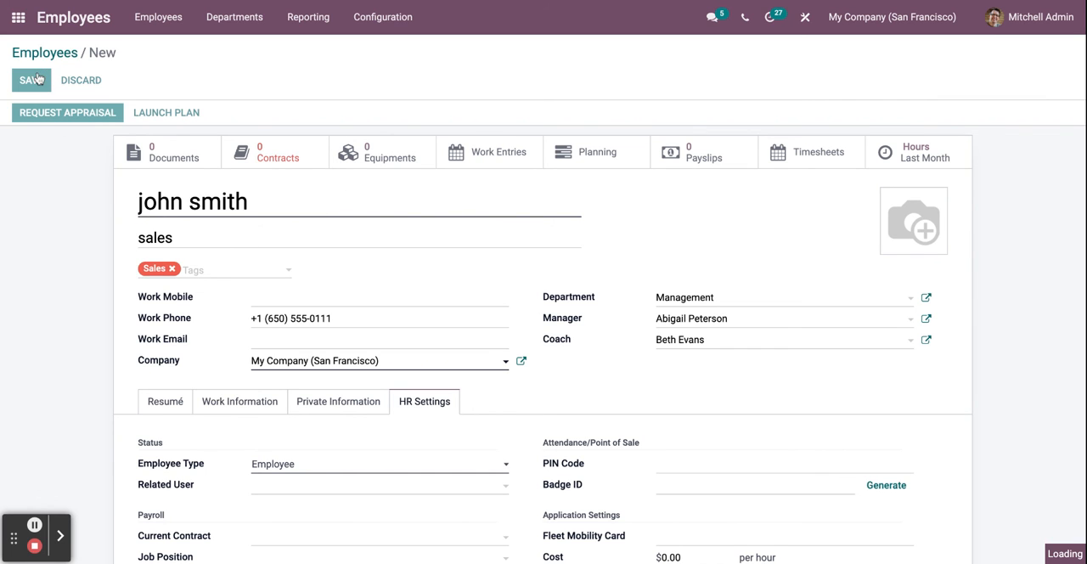
{"action": "left_click", "coordinate": [31, 78]}
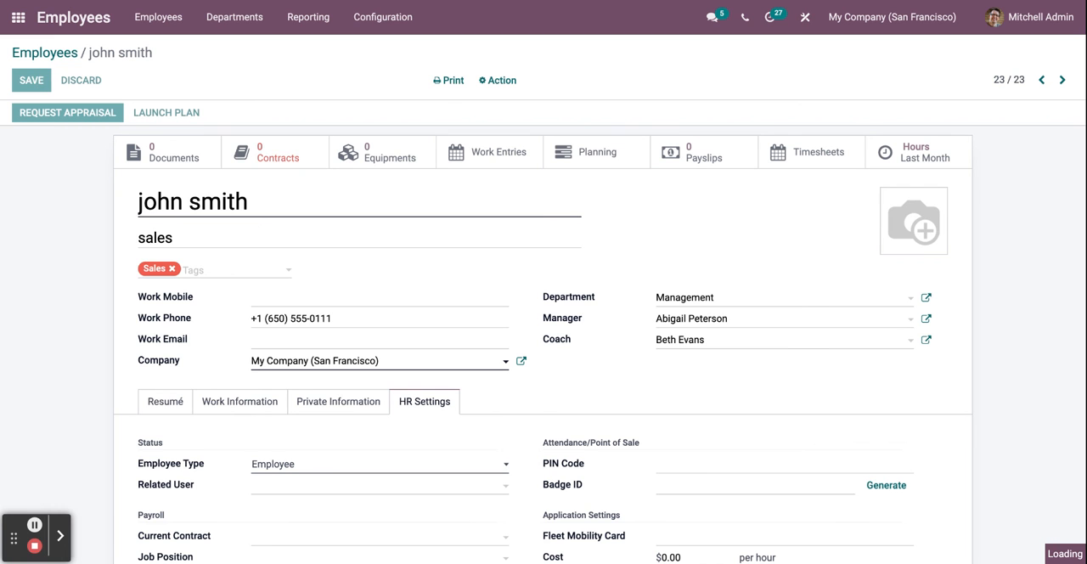
{"action": "left_click", "coordinate": [30, 78]}
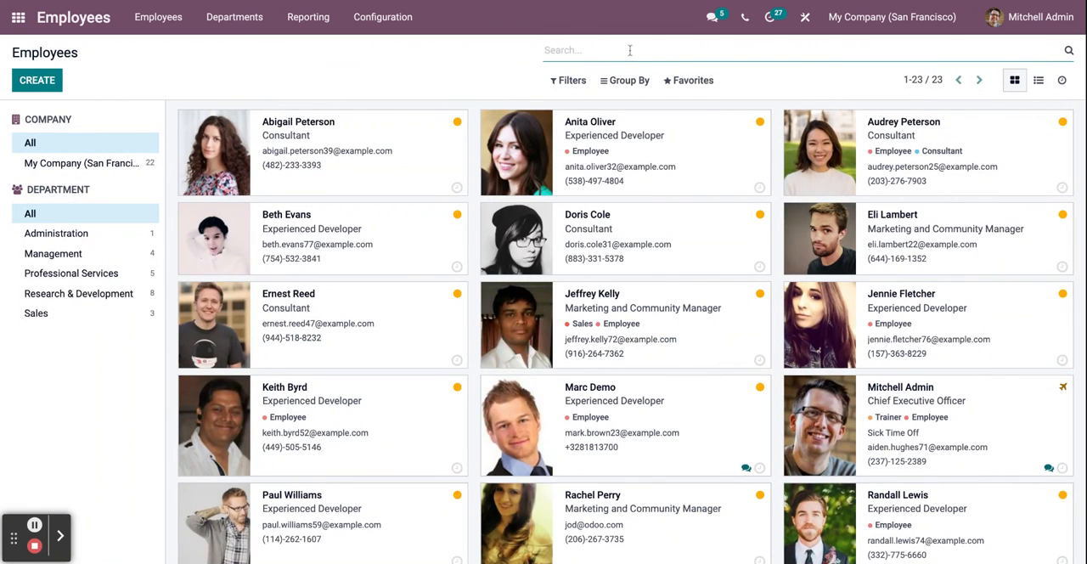
Search employees for 'john sm' so only john smith's card is listed
{"action": "type", "text": "john sm"}
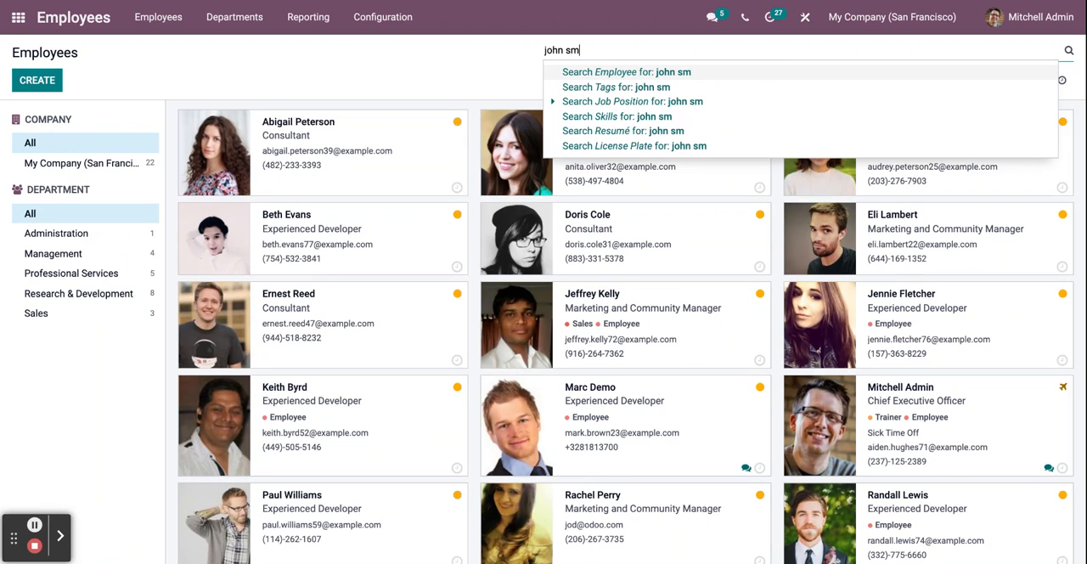
{"action": "left_click", "coordinate": [626, 72]}
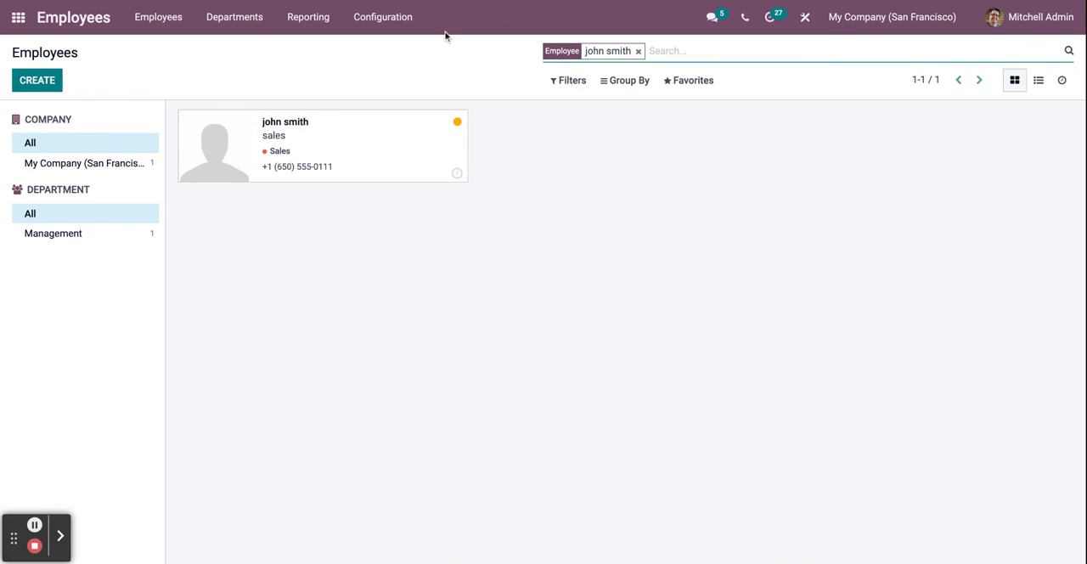
{"action": "mouse_move", "coordinate": [321, 136]}
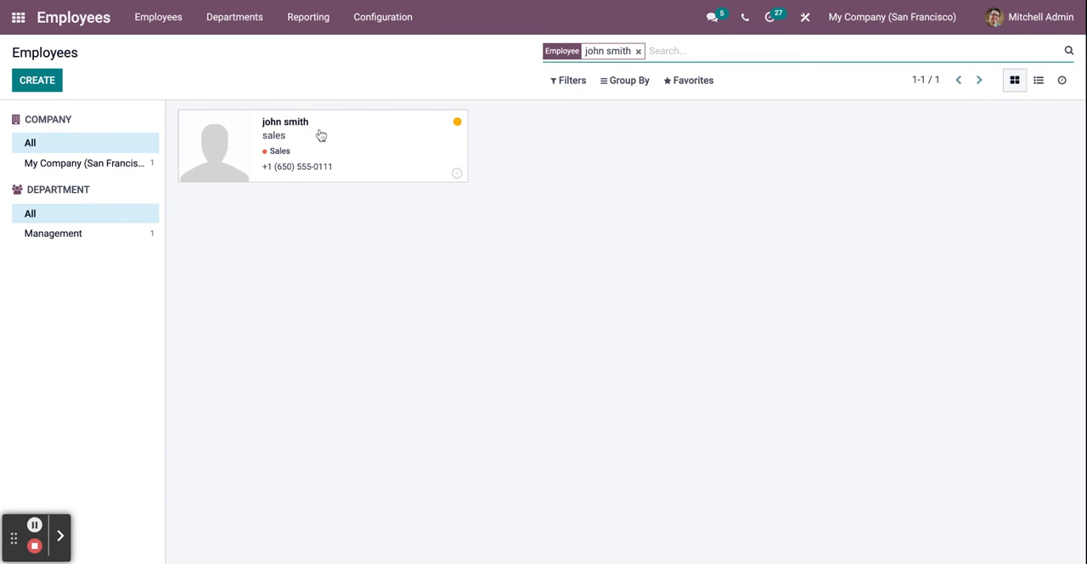
{"action": "mouse_move", "coordinate": [251, 343]}
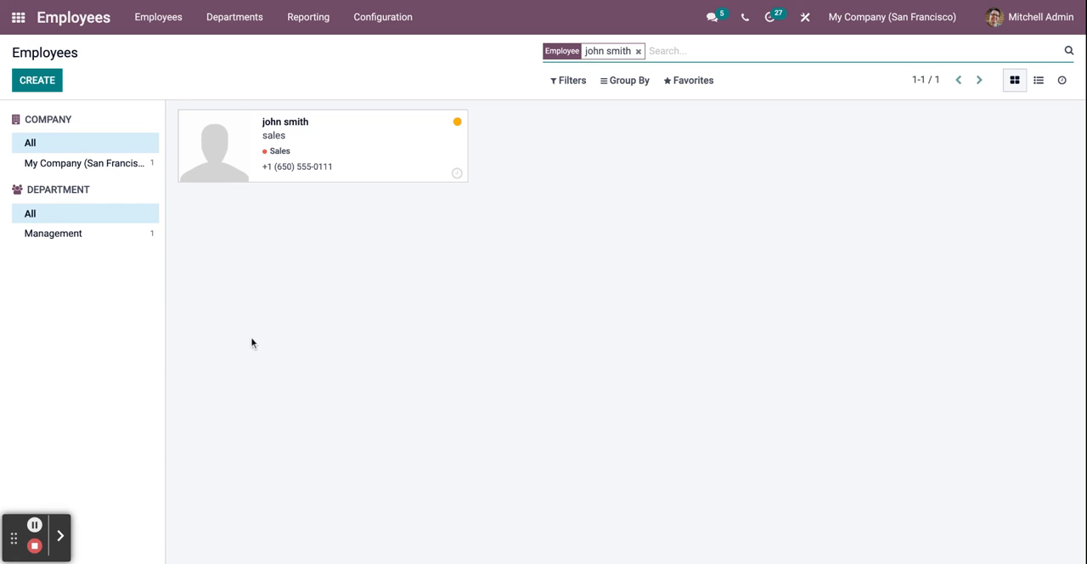
{"action": "mouse_move", "coordinate": [247, 354]}
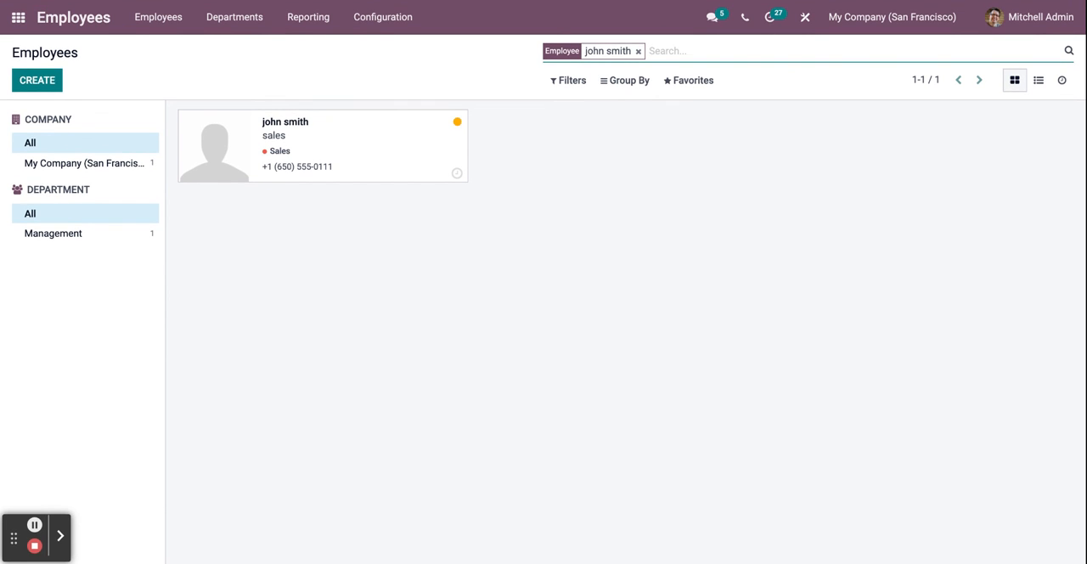
{"action": "mouse_move", "coordinate": [161, 428]}
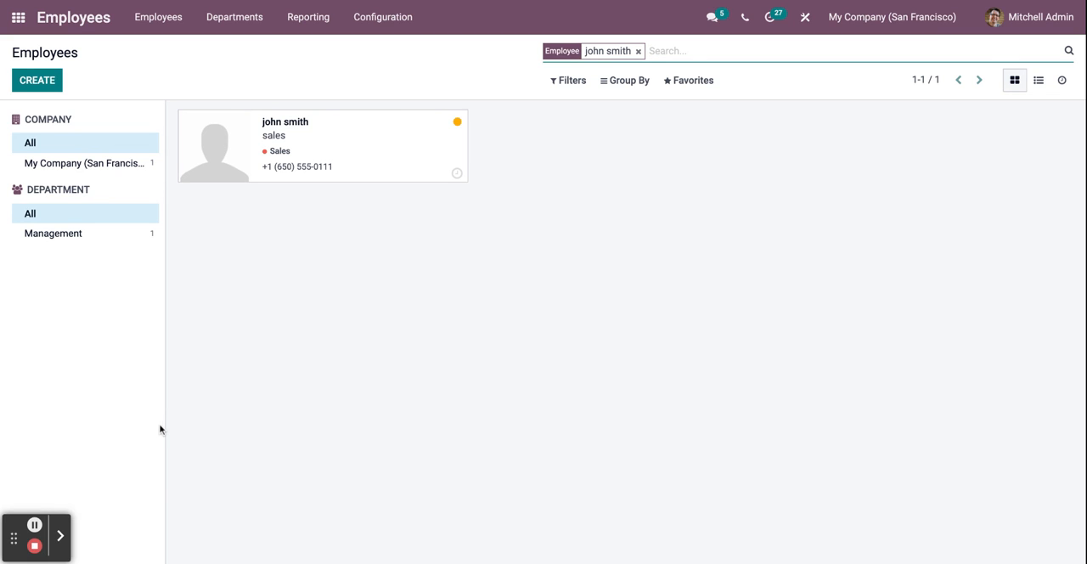